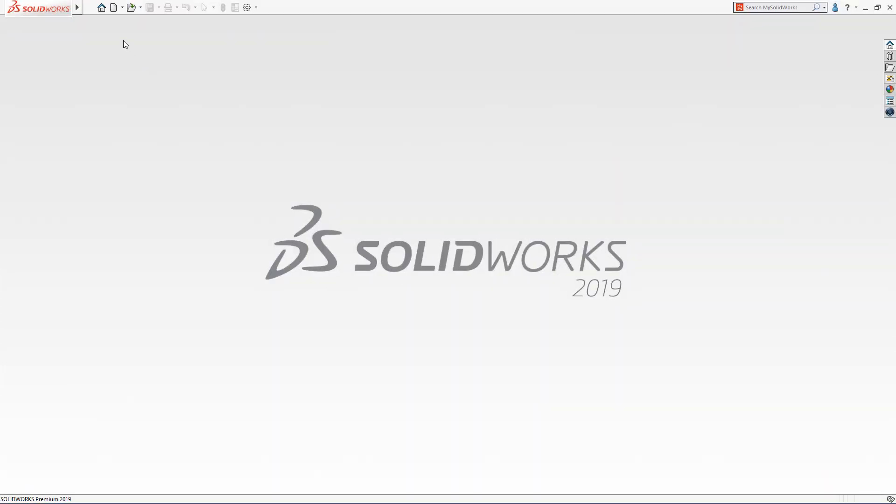
Show the Welcome dialog's Recent documents and scroll through the thumbnails and back to the top
{"action": "left_click", "coordinate": [101, 7]}
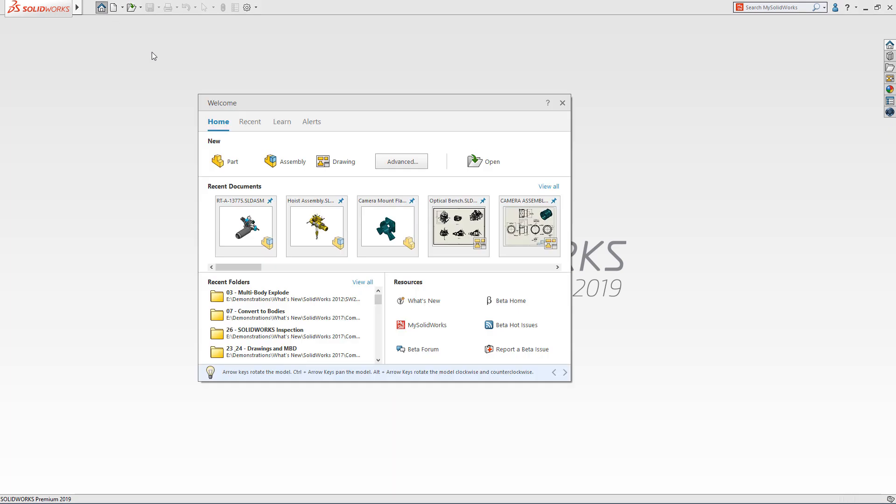
{"action": "left_click", "coordinate": [249, 122]}
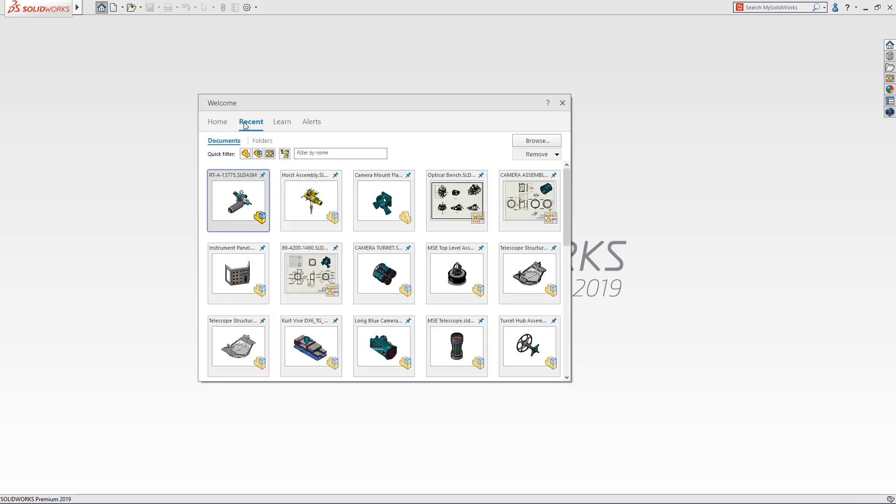
{"action": "mouse_move", "coordinate": [456, 201]}
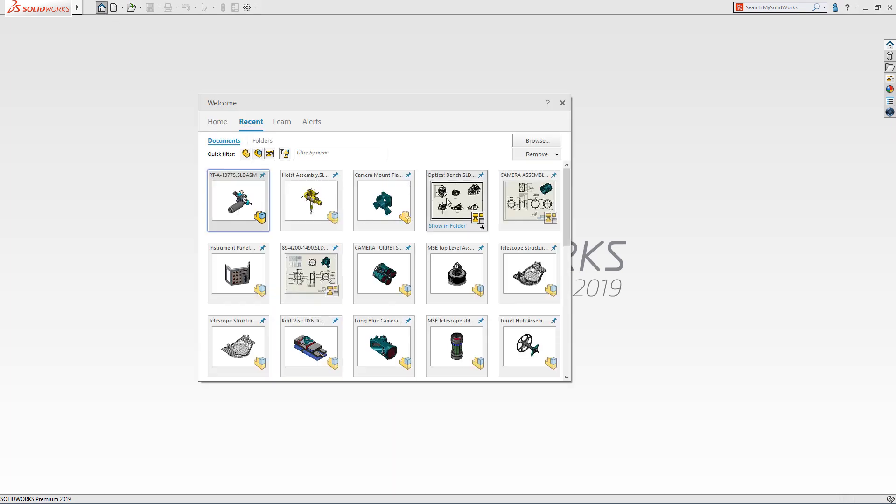
{"action": "scroll", "scroll_direction": "down", "scroll_amount": 3}
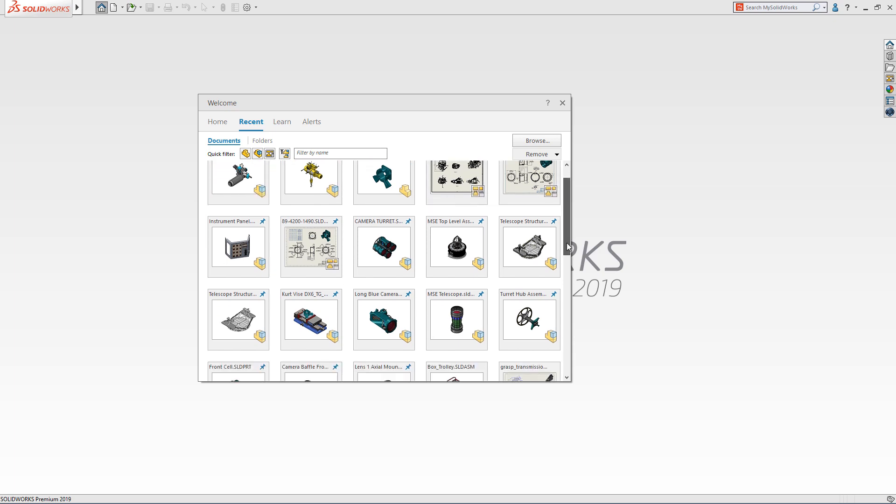
{"action": "scroll", "scroll_direction": "down", "scroll_amount": 3}
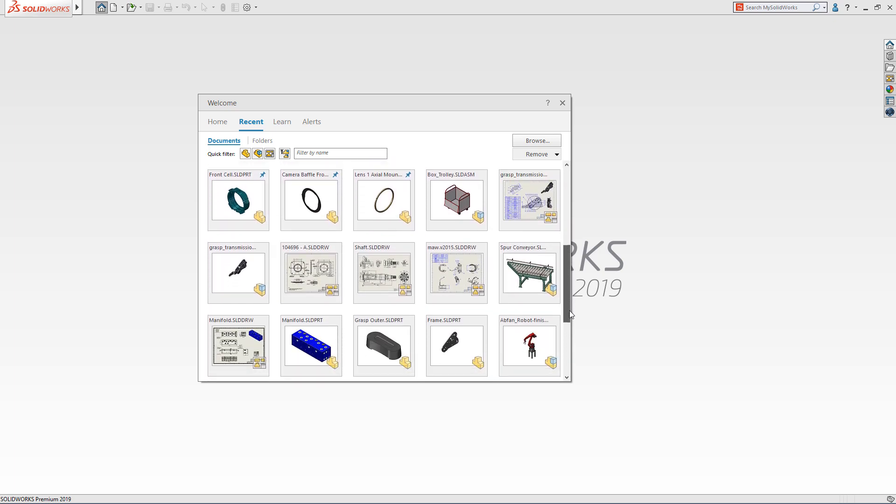
{"action": "scroll", "scroll_direction": "down", "scroll_amount": 3}
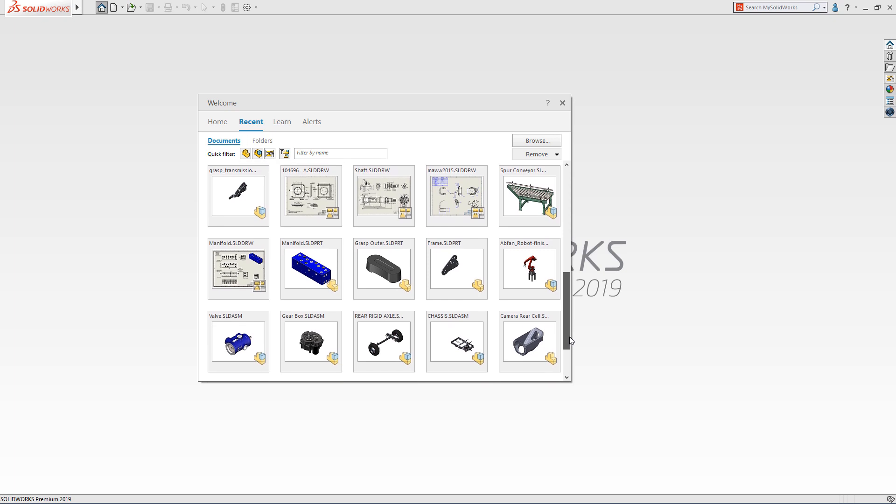
{"action": "scroll", "scroll_direction": "up", "scroll_amount": 3}
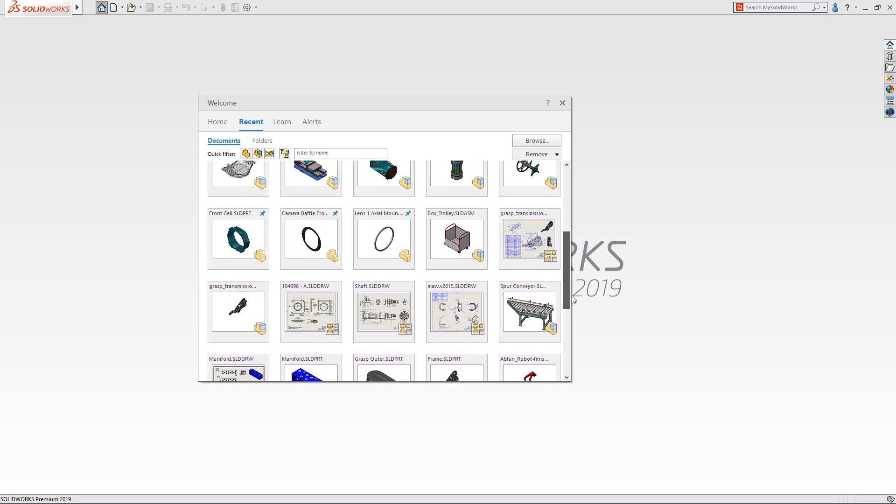
{"action": "scroll", "scroll_direction": "up", "scroll_amount": 3}
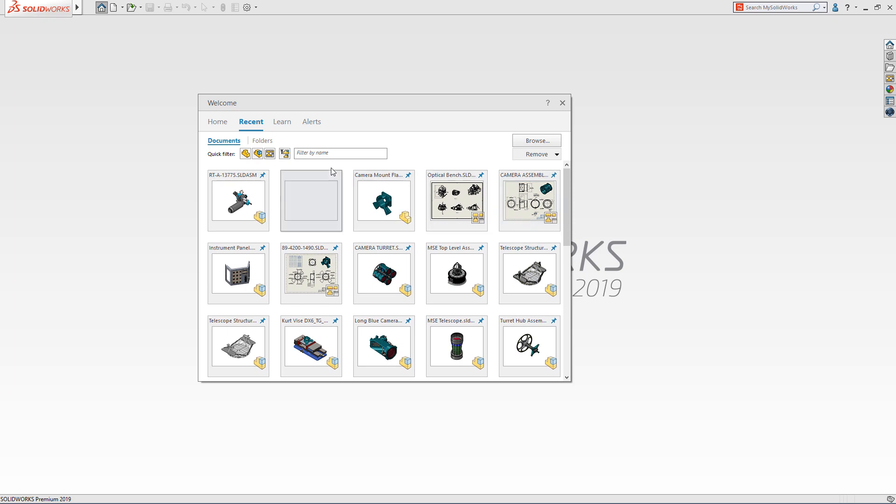
Try the Drawings and Parts quick filters, then filter recent documents by the name 'camera'
{"action": "left_click", "coordinate": [269, 154]}
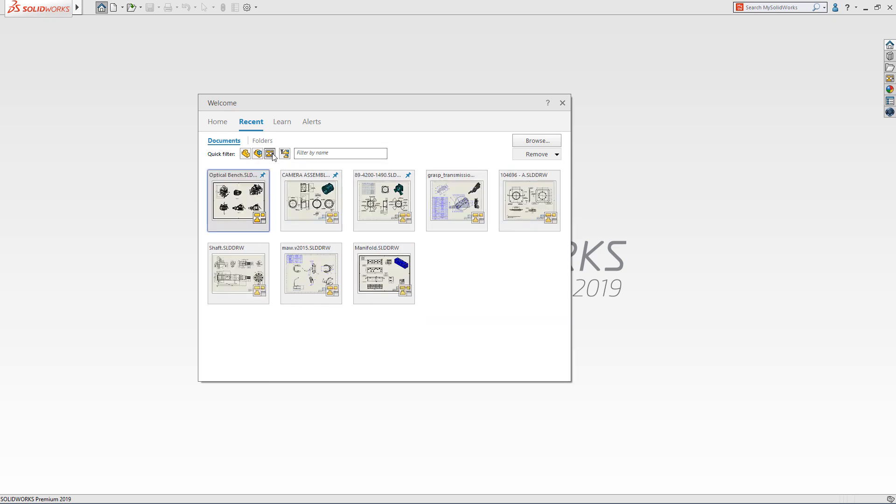
{"action": "left_click", "coordinate": [244, 153]}
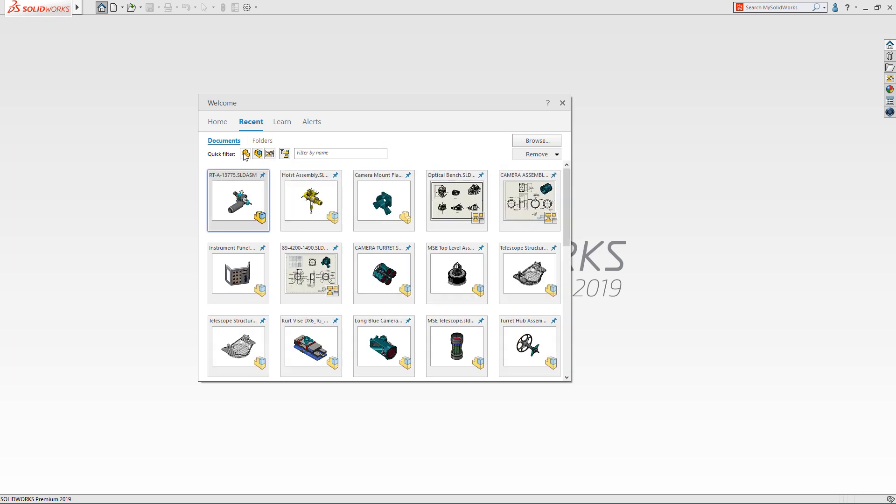
{"action": "left_click", "coordinate": [245, 154]}
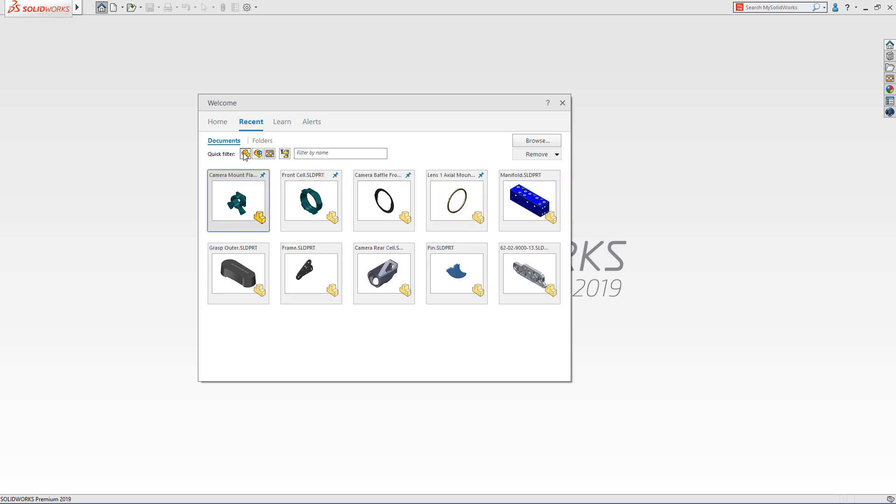
{"action": "left_click", "coordinate": [245, 153]}
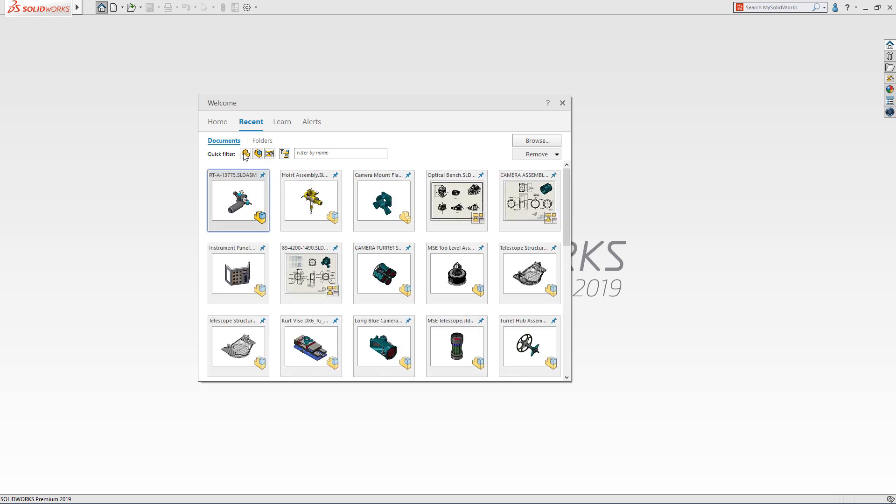
{"action": "left_click", "coordinate": [340, 153]}
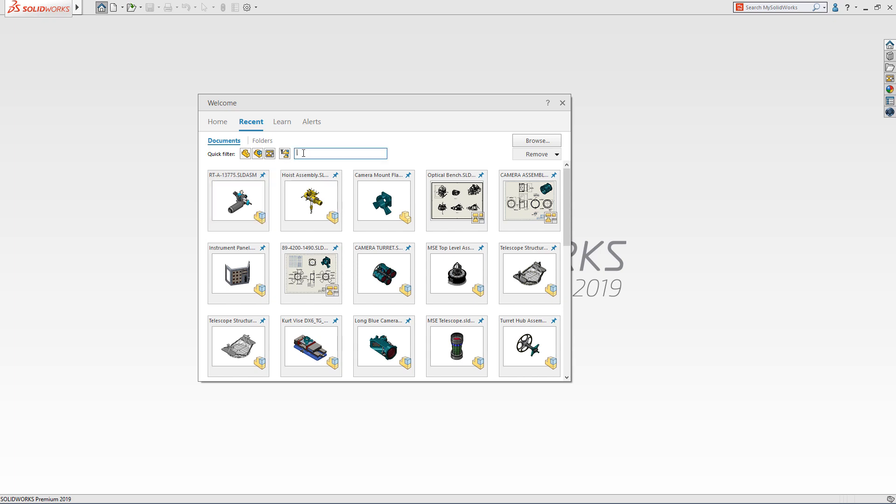
{"action": "type", "text": "camera"}
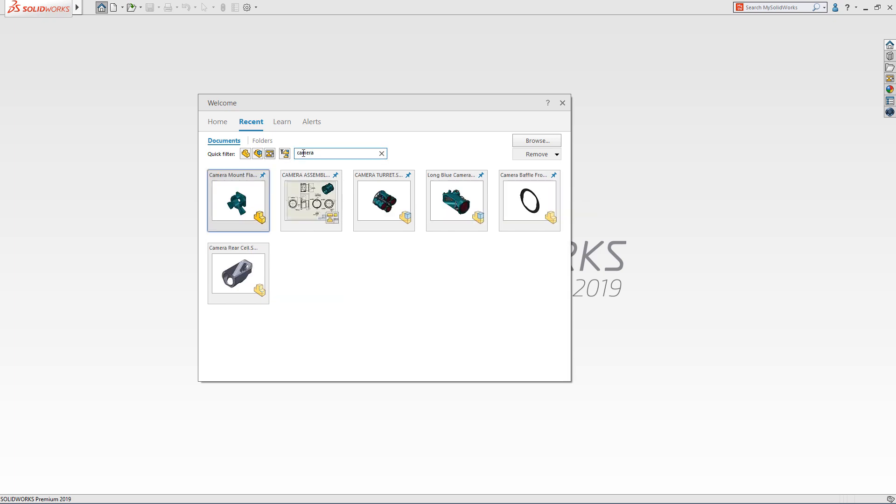
Open the Long Blue Camera assembly and expand Camera Baffle Front's features in the tree
{"action": "left_click", "coordinate": [562, 103]}
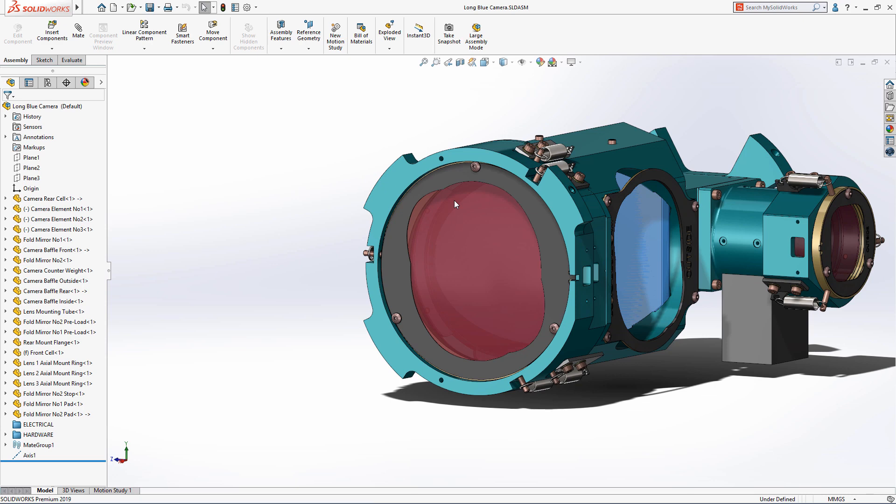
{"action": "mouse_move", "coordinate": [87, 235]}
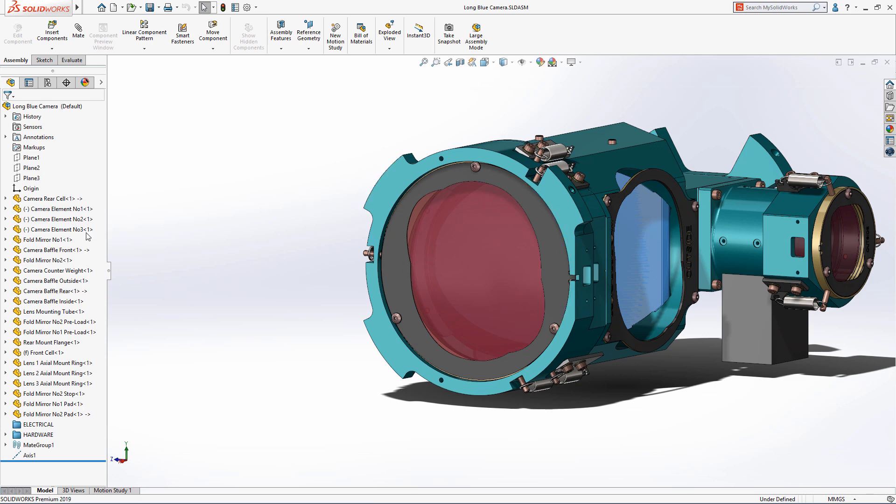
{"action": "left_click", "coordinate": [6, 250]}
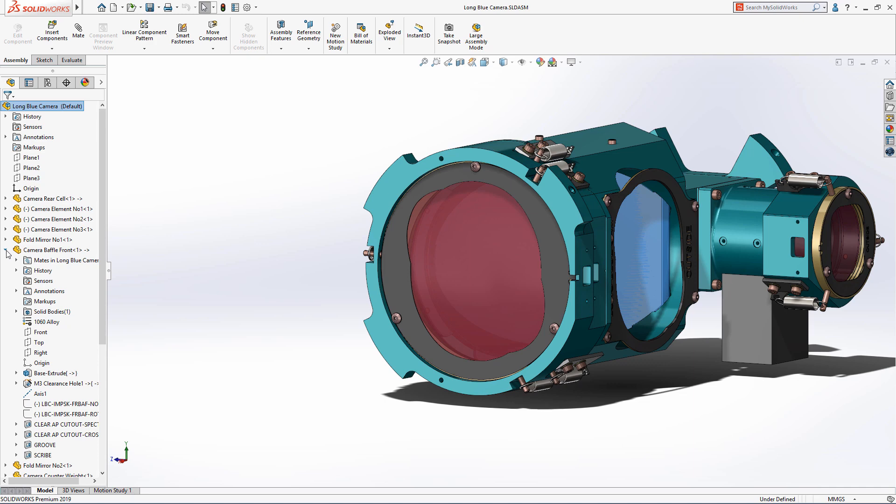
{"action": "scroll", "scroll_direction": "down", "scroll_amount": 3}
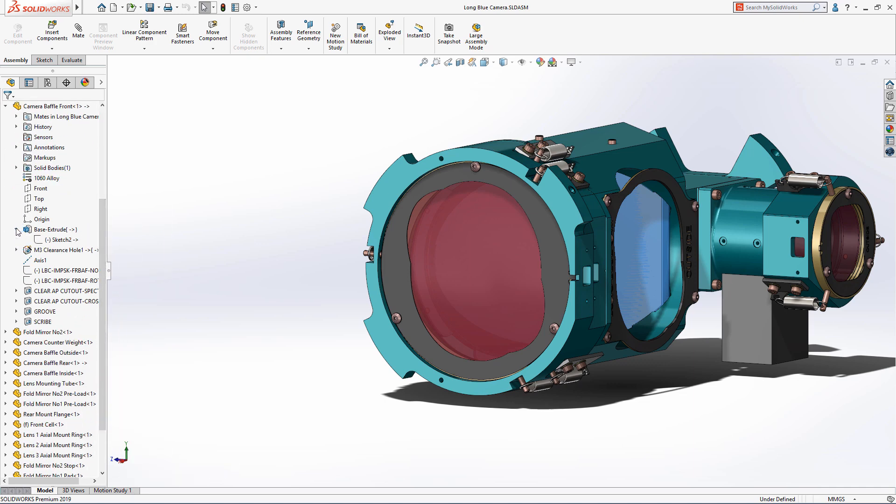
Lock the Base-Extrude Sketch2 reference to the Front Cell and confirm with OK
{"action": "left_click", "coordinate": [60, 240]}
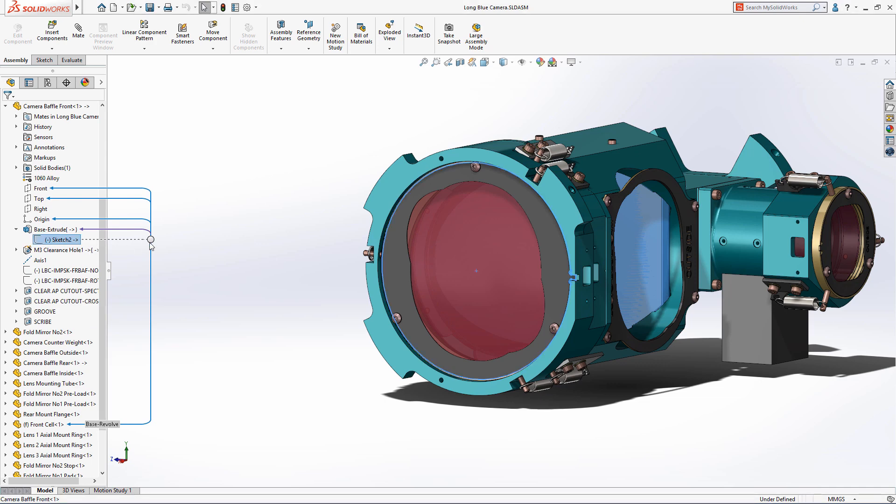
{"action": "right_click", "coordinate": [151, 240]}
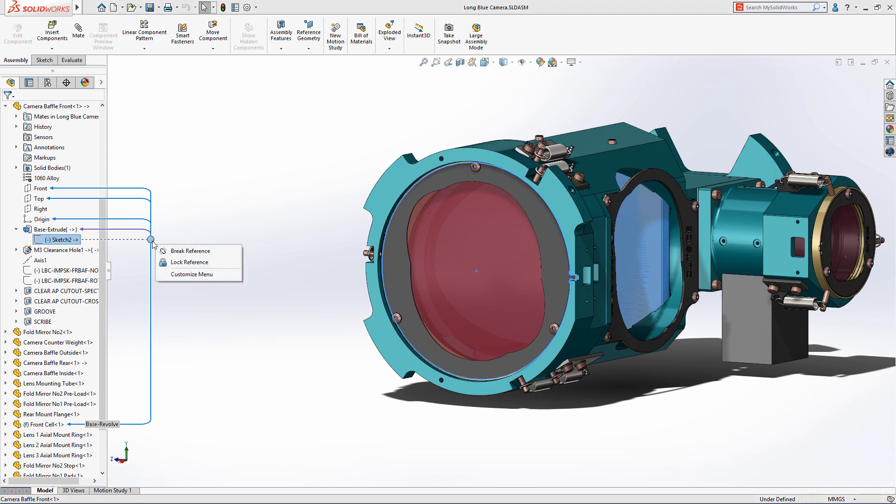
{"action": "mouse_move", "coordinate": [188, 251]}
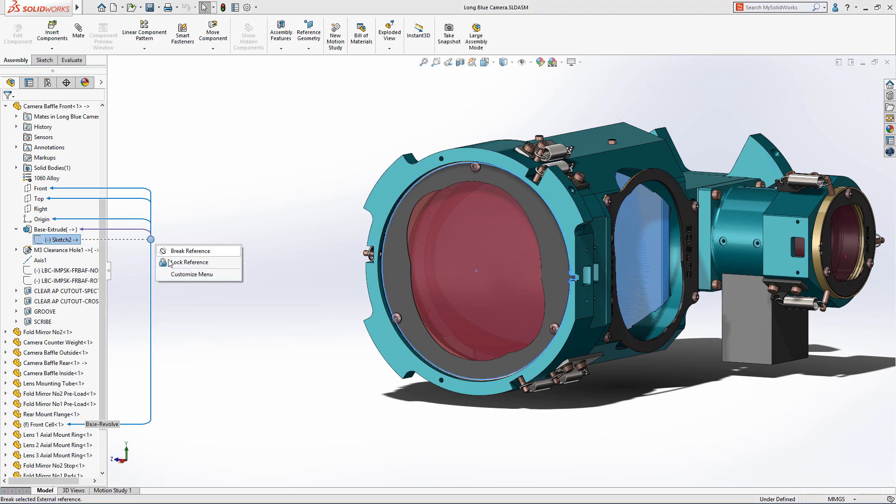
{"action": "left_click", "coordinate": [188, 261]}
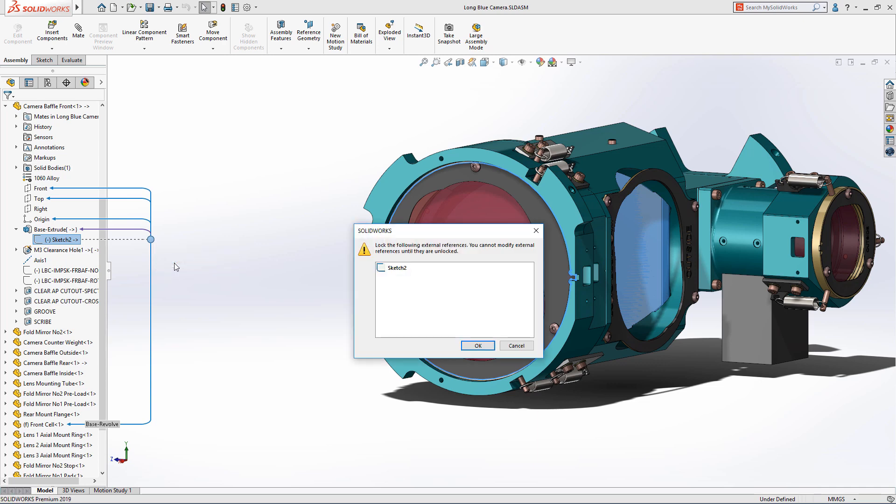
{"action": "left_click", "coordinate": [477, 345]}
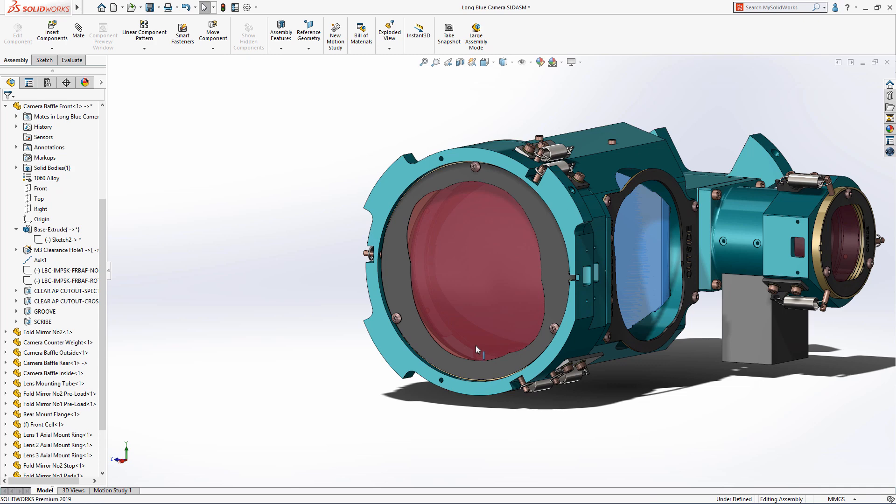
{"action": "scroll", "scroll_direction": "up", "scroll_amount": 3}
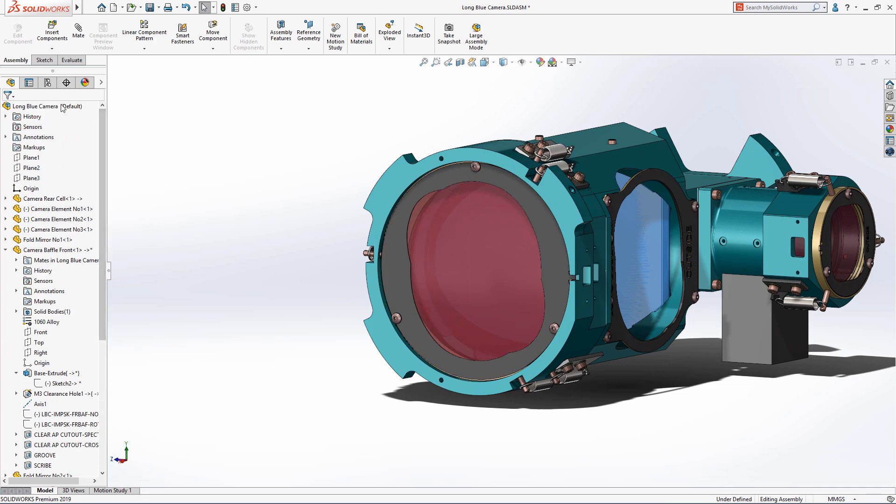
List all external references for the Long Blue Camera assembly
{"action": "right_click", "coordinate": [34, 107]}
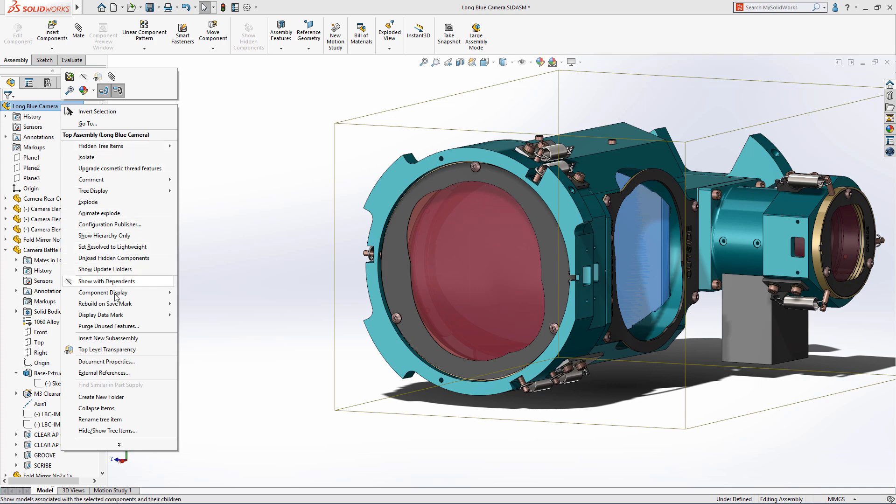
{"action": "left_click", "coordinate": [104, 373]}
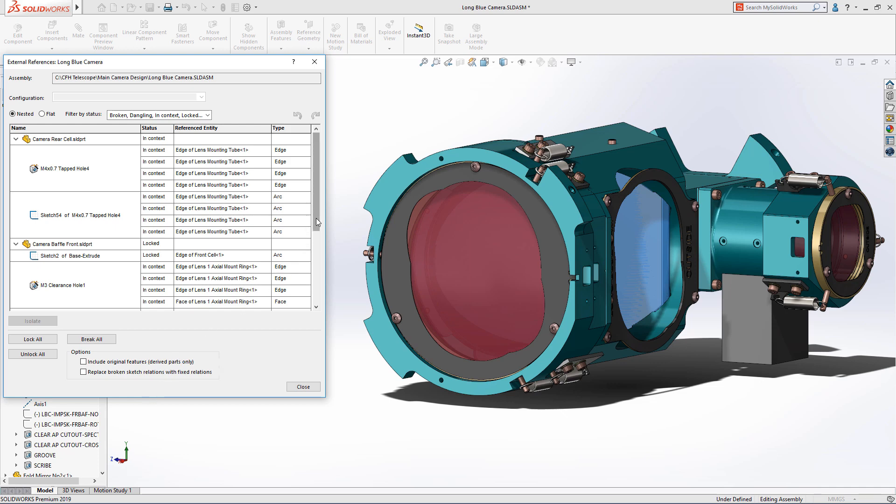
{"action": "scroll", "scroll_direction": "down", "scroll_amount": 3}
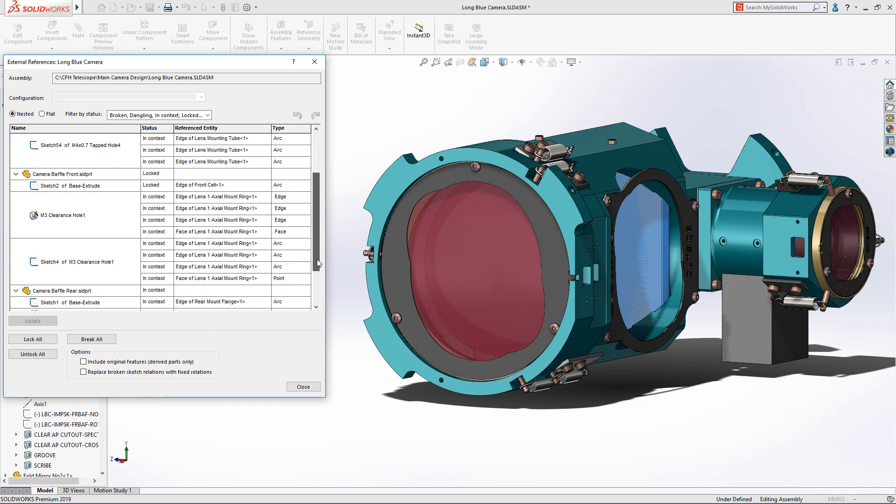
{"action": "scroll", "scroll_direction": "down", "scroll_amount": 3}
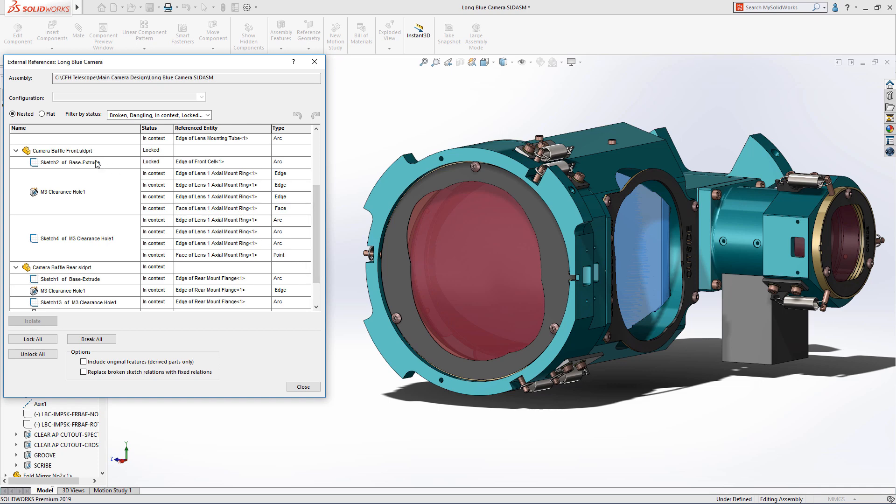
Inspect the front baffle's locked sketch and clearance hole references, then Camera Baffle Rear.sldprt
{"action": "left_click", "coordinate": [74, 162]}
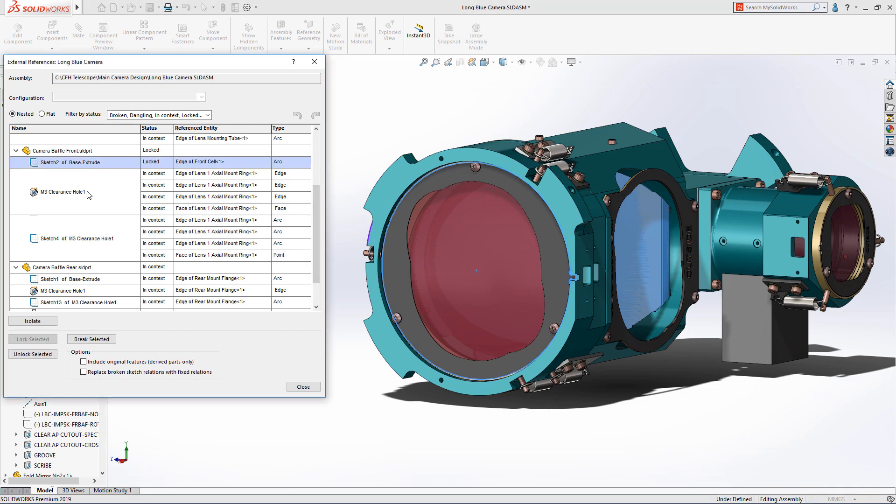
{"action": "left_click", "coordinate": [62, 191]}
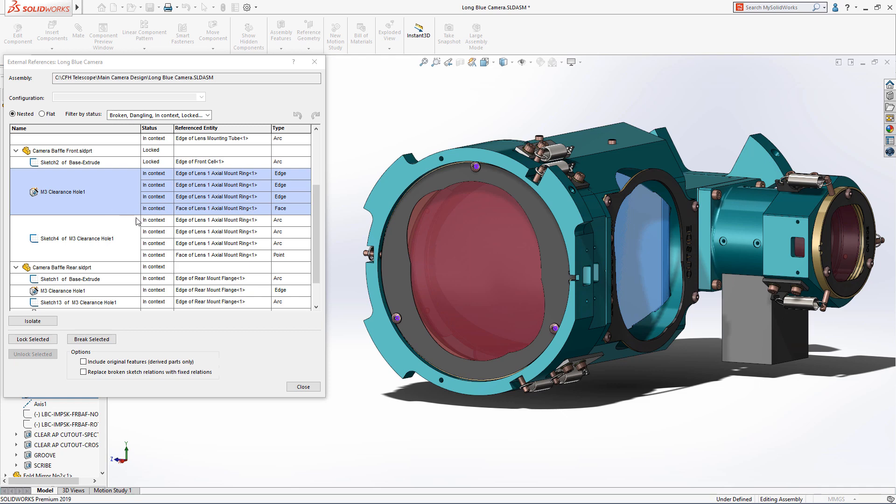
{"action": "scroll", "scroll_direction": "down", "scroll_amount": 3}
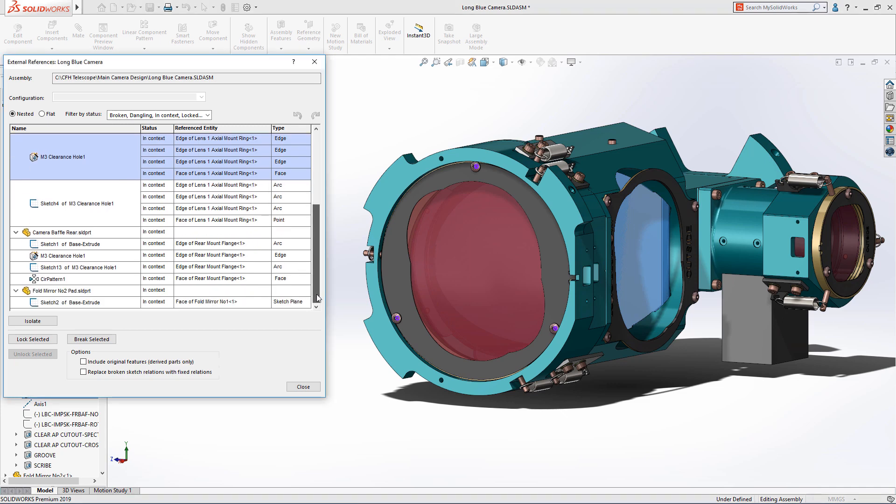
{"action": "left_click", "coordinate": [66, 232]}
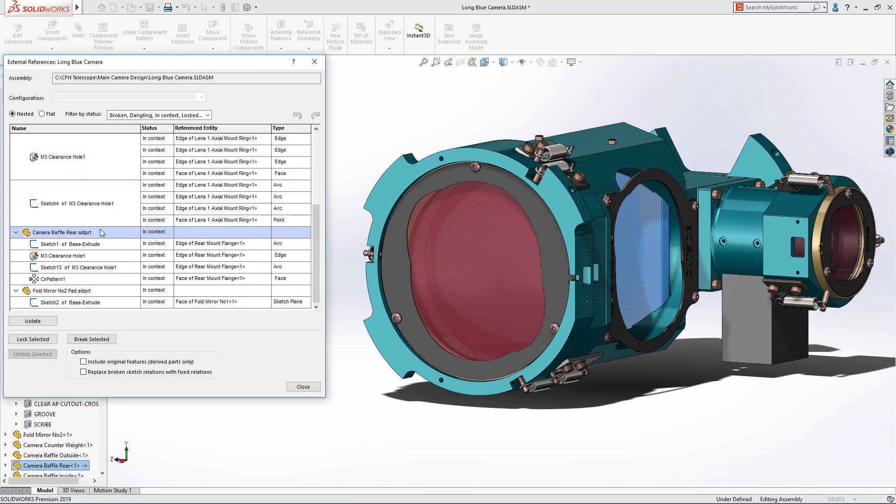
{"action": "mouse_move", "coordinate": [33, 320]}
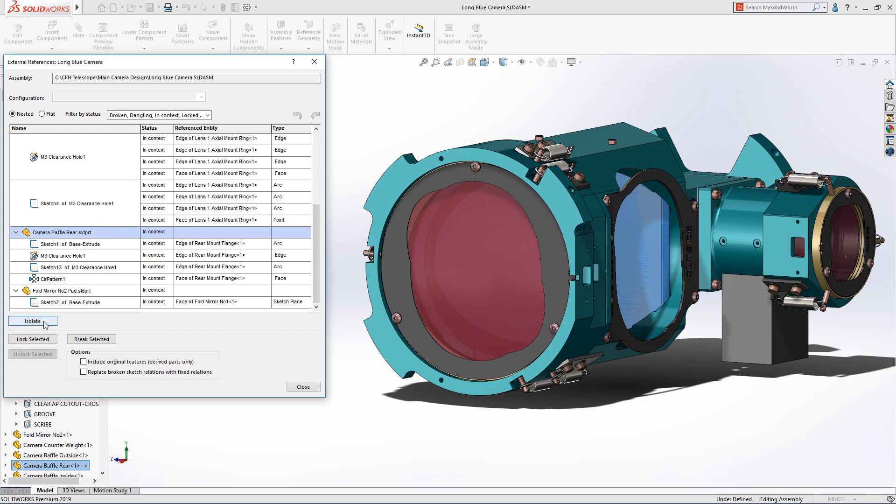
Isolate Camera Baffle Rear and check Sketch1, M3 Clearance Hole1, Sketch13 and CirPattern1 references
{"action": "left_click", "coordinate": [32, 321]}
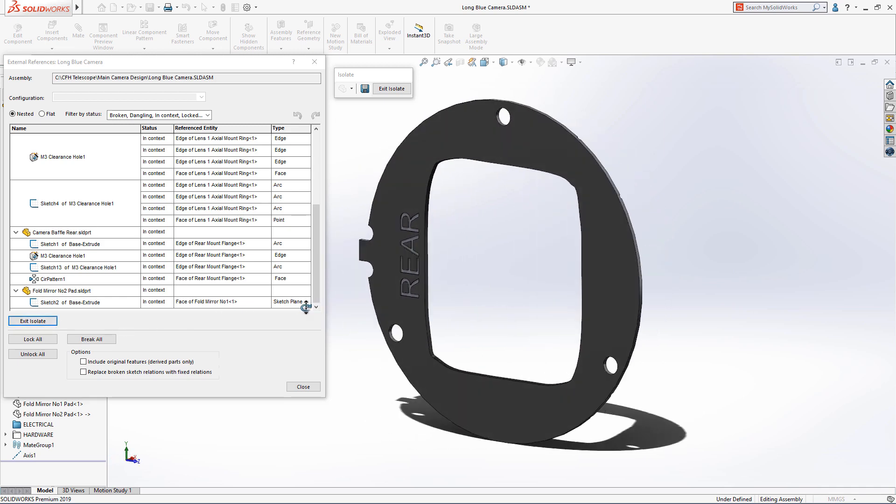
{"action": "left_click", "coordinate": [74, 244]}
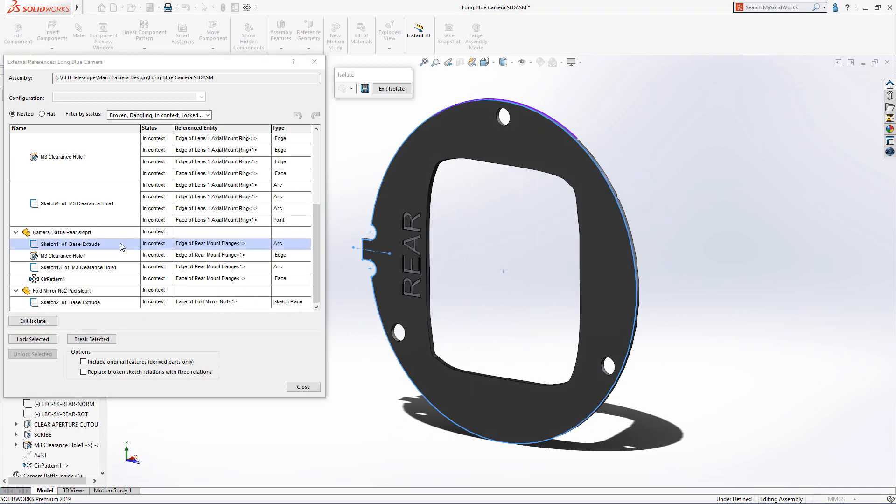
{"action": "left_click", "coordinate": [63, 255]}
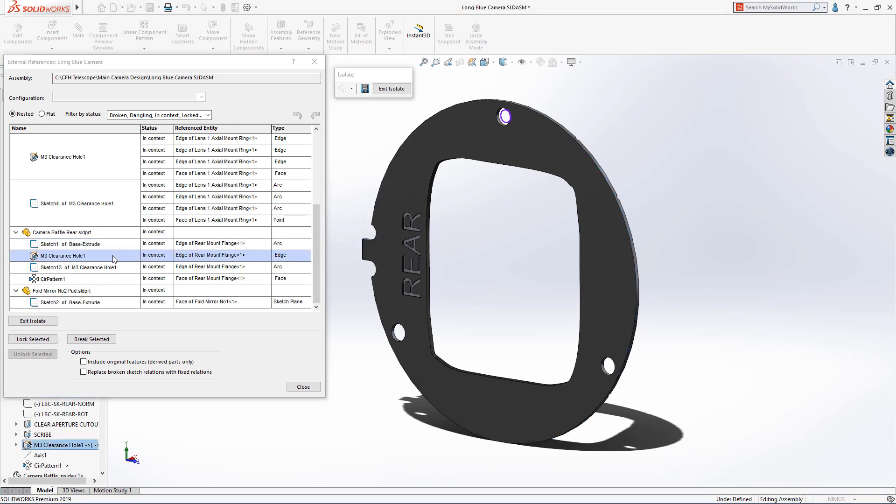
{"action": "left_click", "coordinate": [78, 266]}
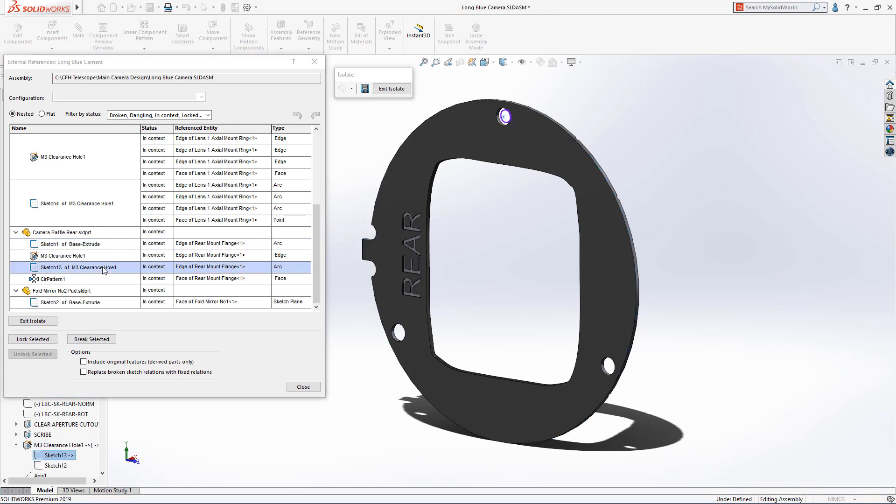
{"action": "left_click", "coordinate": [50, 279]}
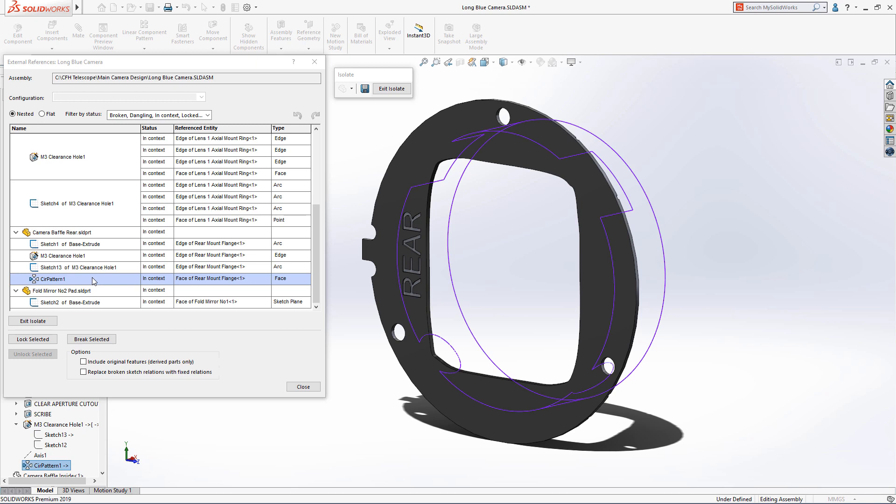
{"action": "mouse_move", "coordinate": [89, 307]}
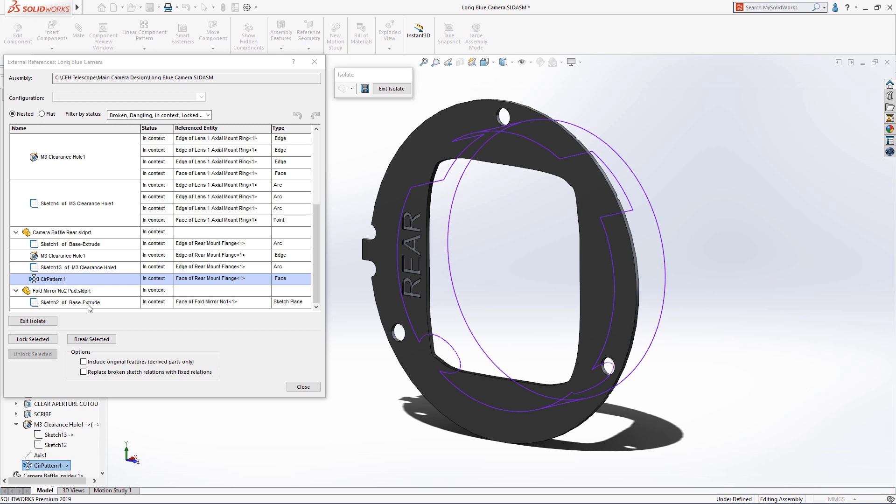
Break CirPattern1's reference to the rear mount flange face and close the dialog
{"action": "left_click", "coordinate": [91, 339]}
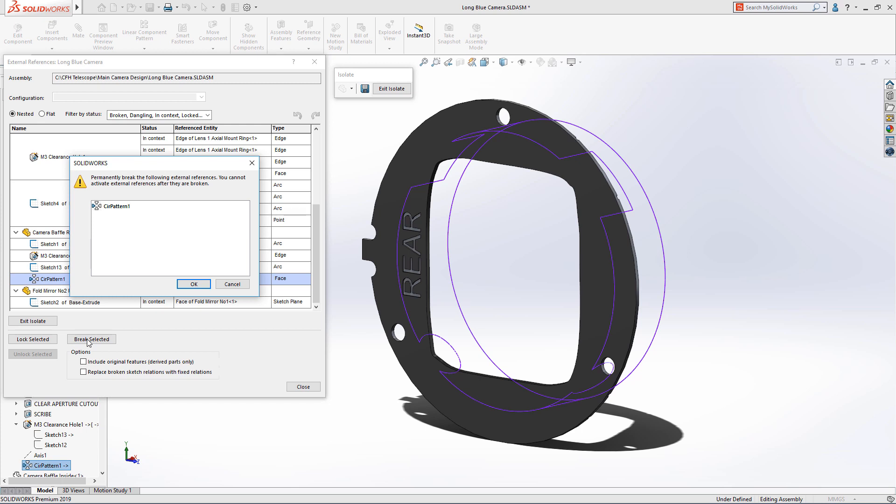
{"action": "mouse_move", "coordinate": [194, 285]}
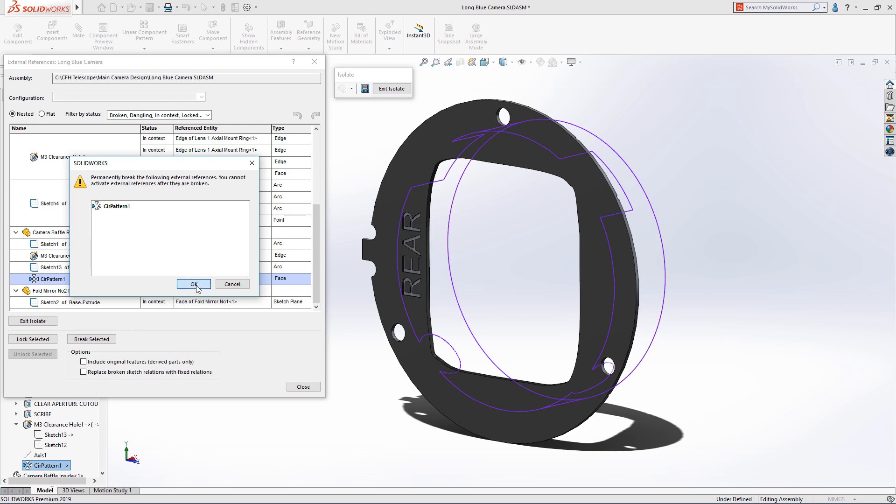
{"action": "left_click", "coordinate": [193, 284]}
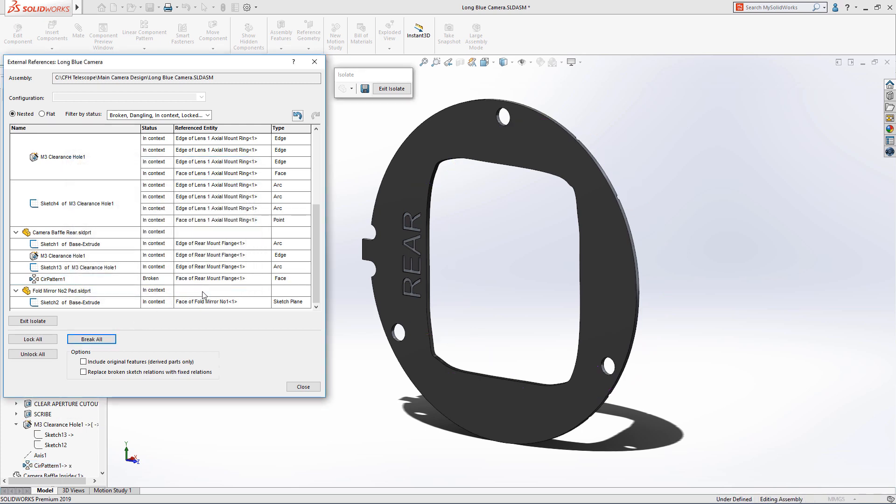
{"action": "left_click", "coordinate": [303, 387]}
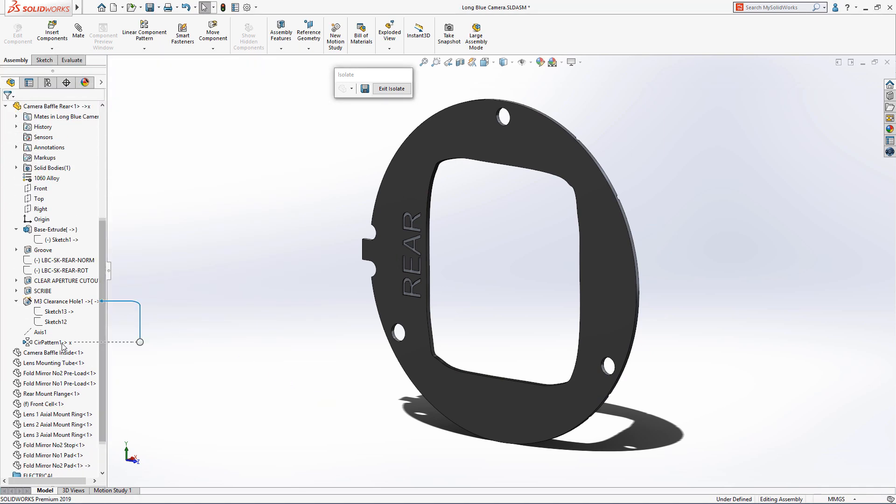
Edit CirPattern1 and set its Direction 1 axis to the baffle's circular edge
{"action": "double_click", "coordinate": [43, 342]}
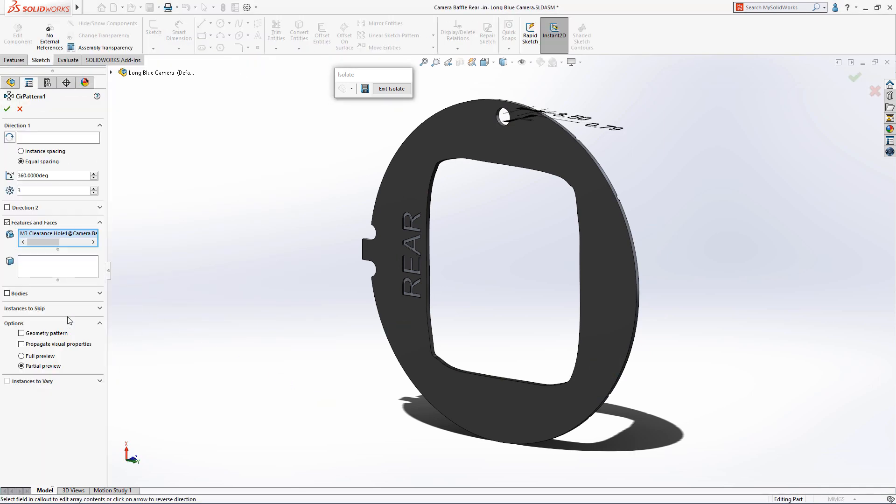
{"action": "left_click", "coordinate": [57, 137]}
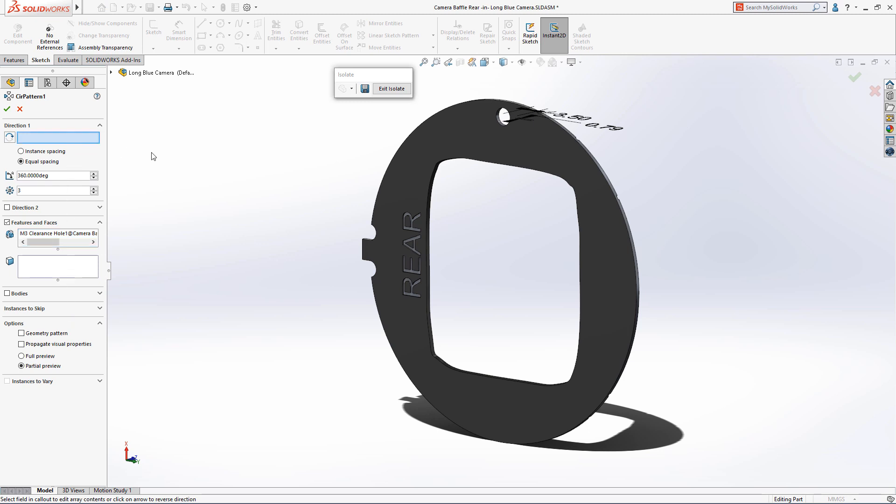
{"action": "mouse_move", "coordinate": [597, 170]}
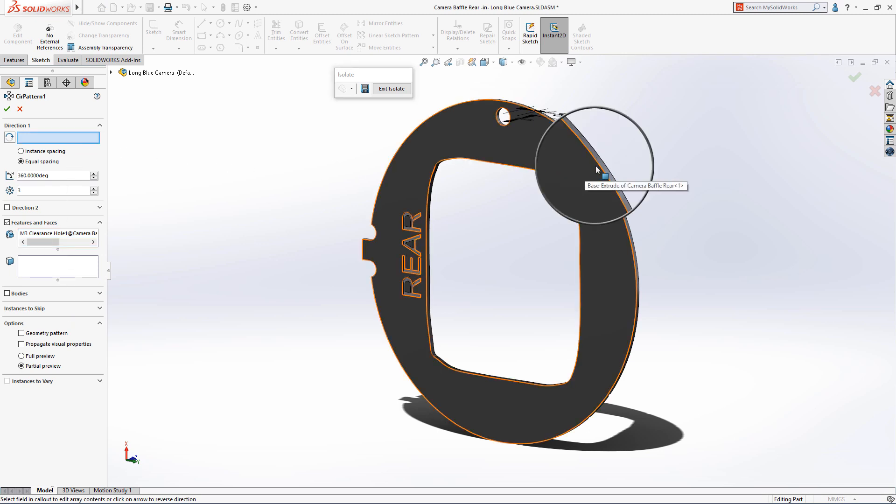
{"action": "left_click", "coordinate": [8, 109]}
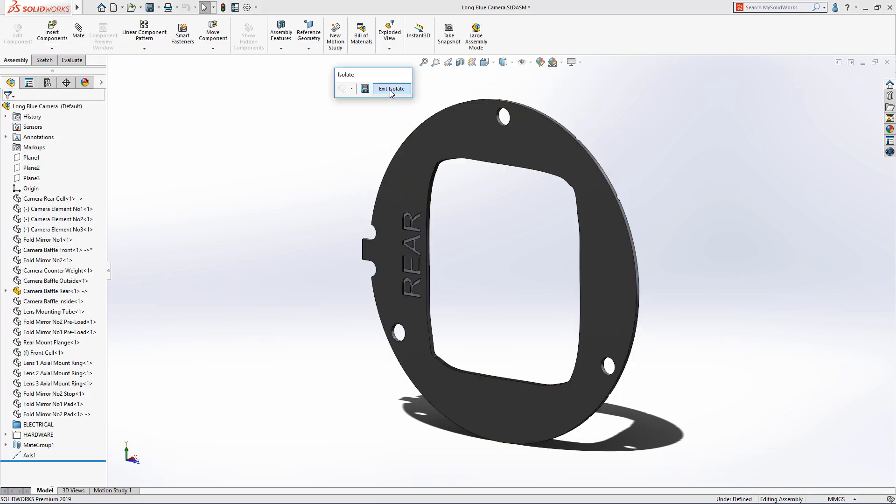
Exit Isolate to show the full assembly and apply the saved Notes 3D view
{"action": "left_click", "coordinate": [392, 89]}
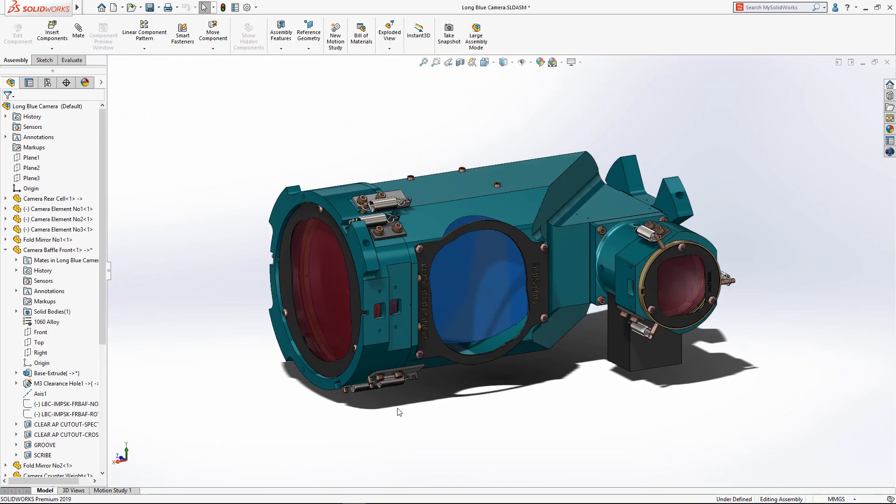
{"action": "left_click", "coordinate": [73, 491]}
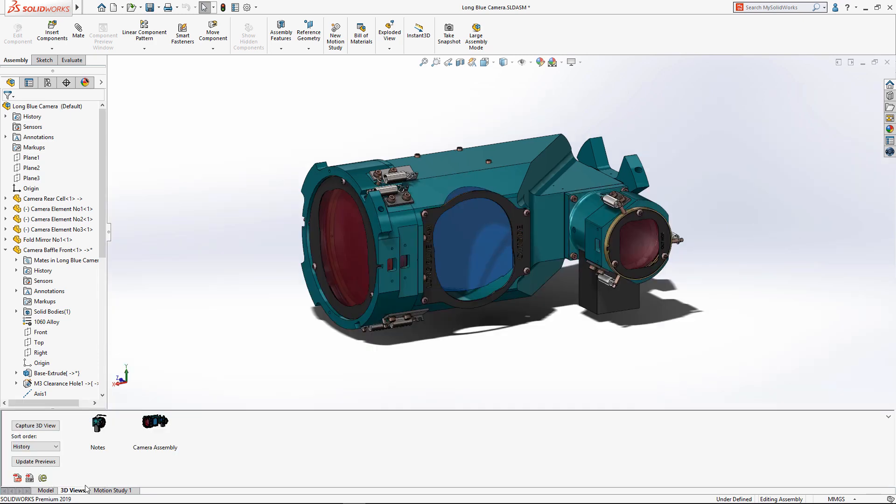
{"action": "left_click", "coordinate": [97, 423]}
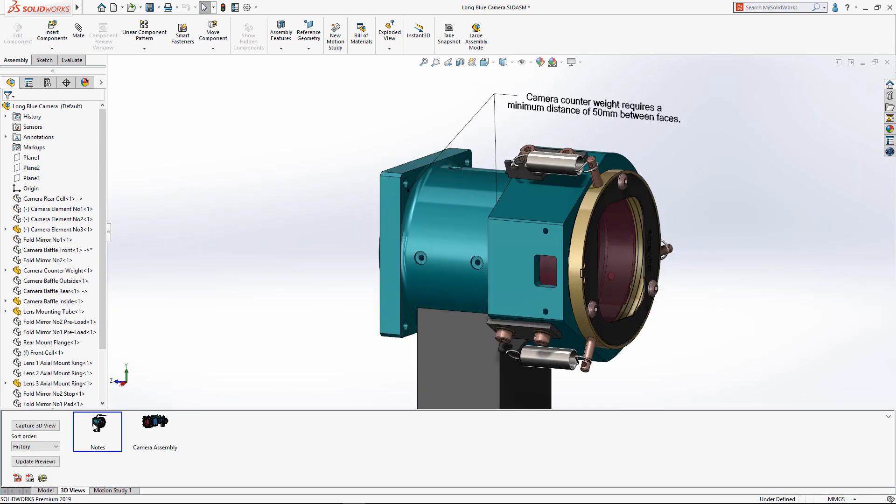
{"action": "left_click", "coordinate": [45, 490]}
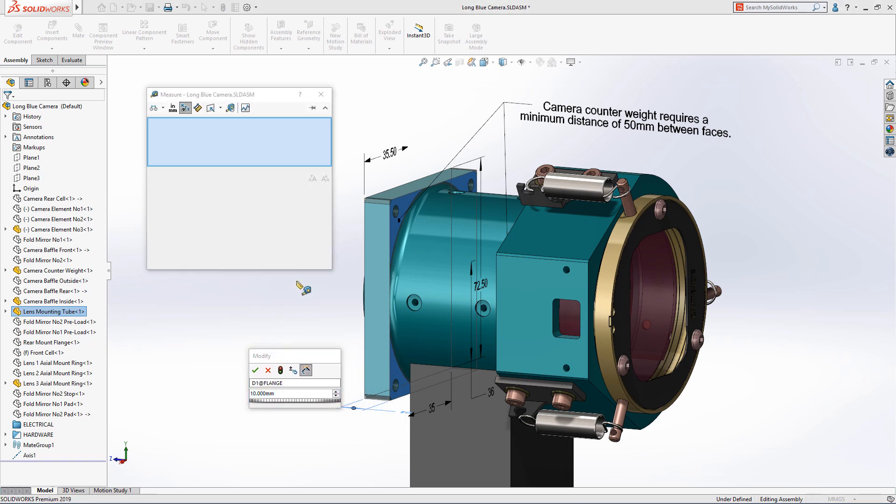
Measure 45 mm between tube faces, change flange D1 to 4 mm, rebuild, and apply Camera Assembly view
{"action": "left_click", "coordinate": [395, 211]}
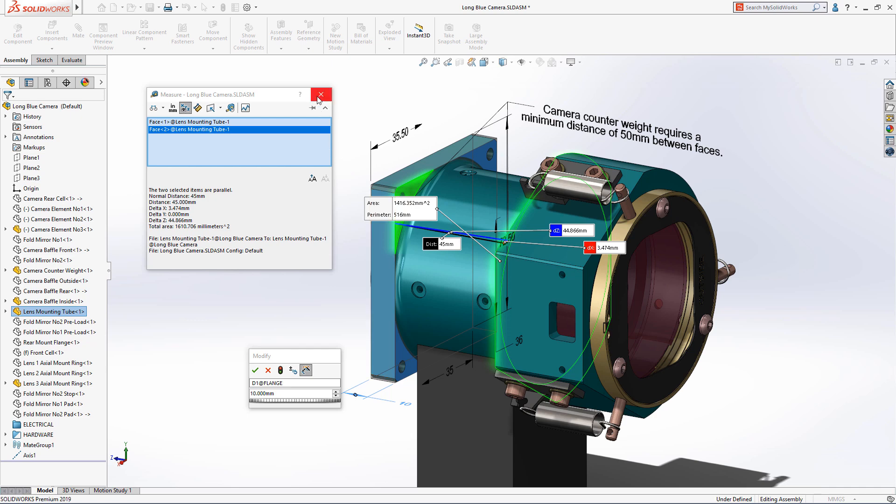
{"action": "left_click", "coordinate": [321, 94]}
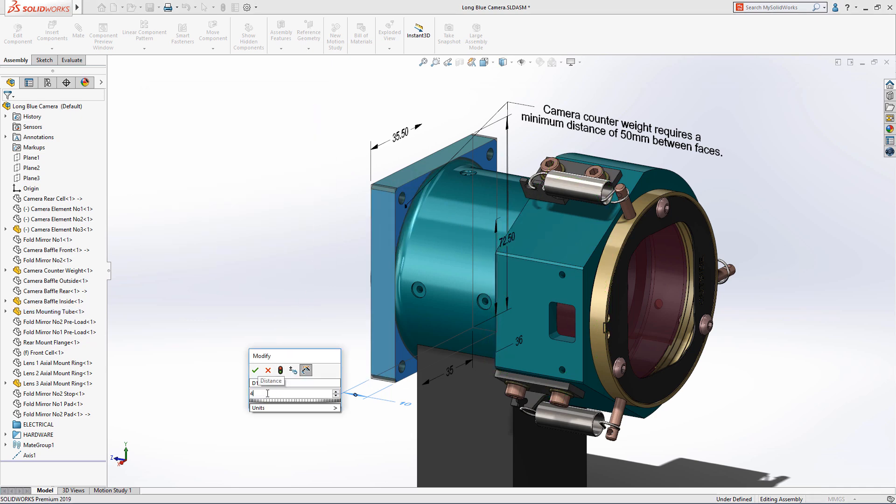
{"action": "left_click", "coordinate": [280, 371]}
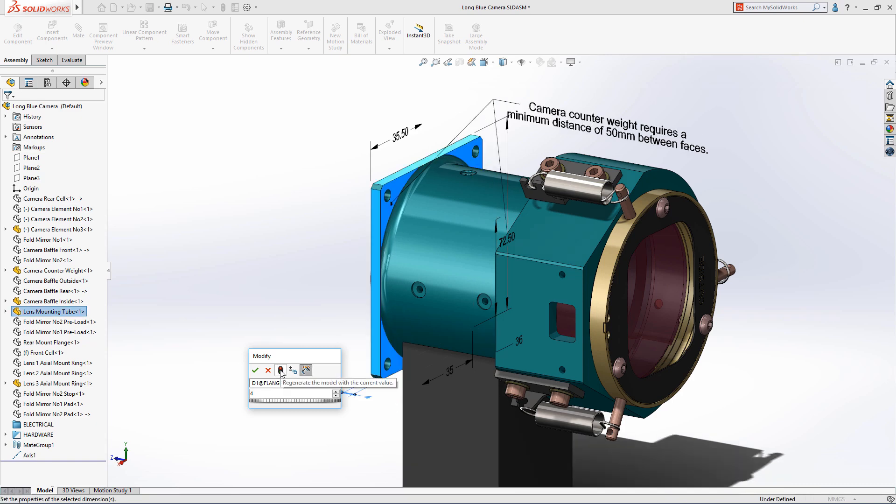
{"action": "left_click", "coordinate": [255, 370]}
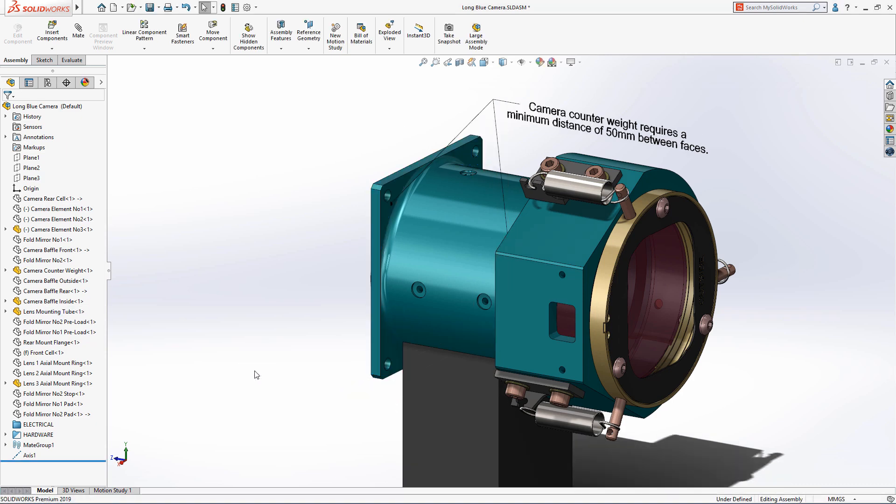
{"action": "left_click", "coordinate": [72, 491]}
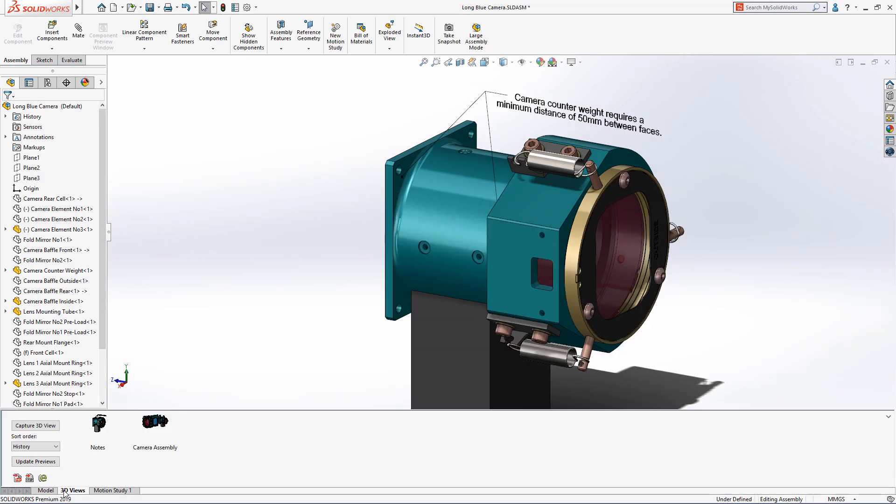
{"action": "left_click", "coordinate": [155, 423]}
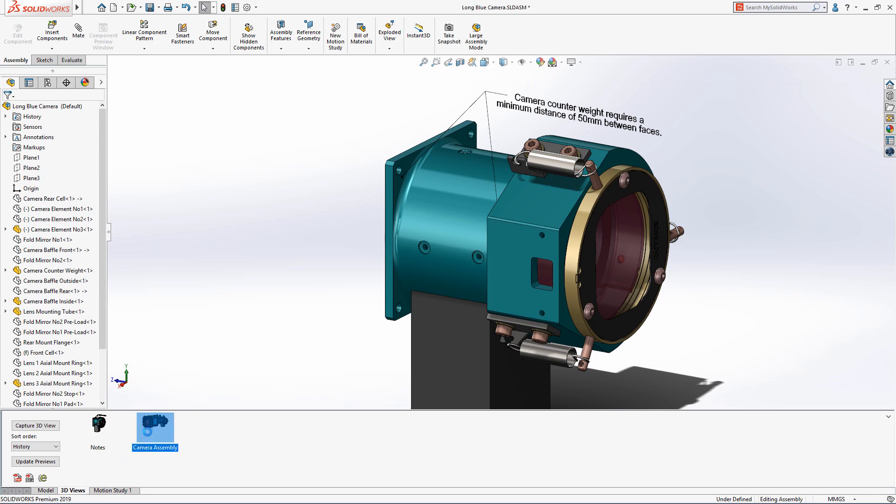